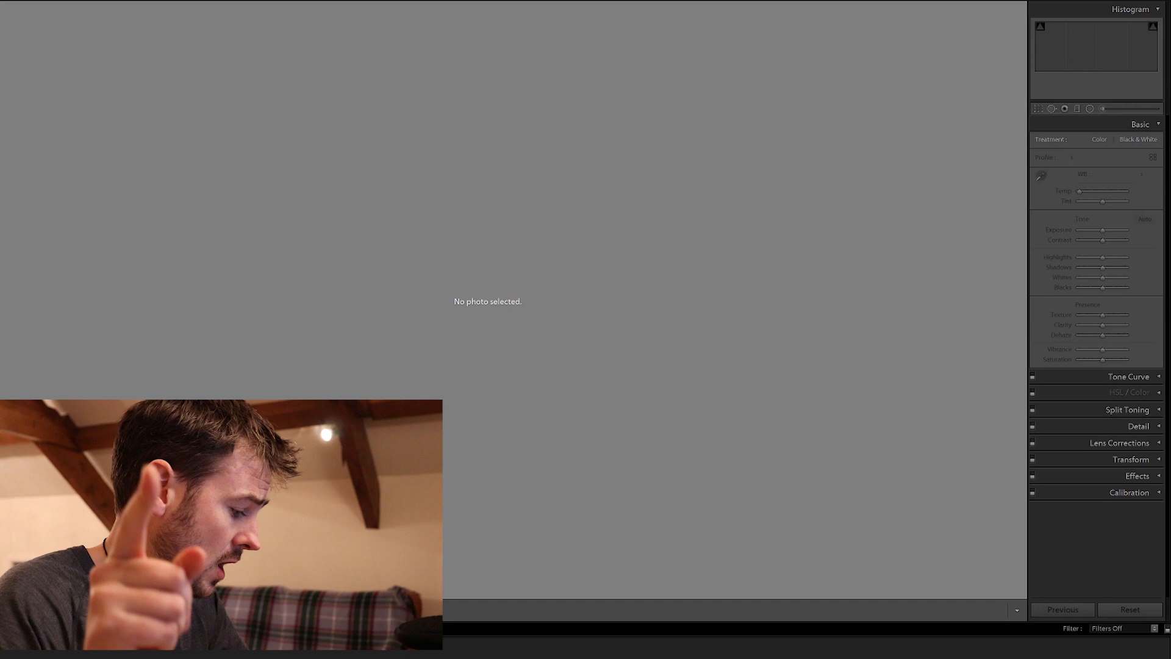
Merge the two bracketed sunset exposures into one HDR via Photo Merge with Auto Align on.
{"action": "right_click", "coordinate": [481, 414]}
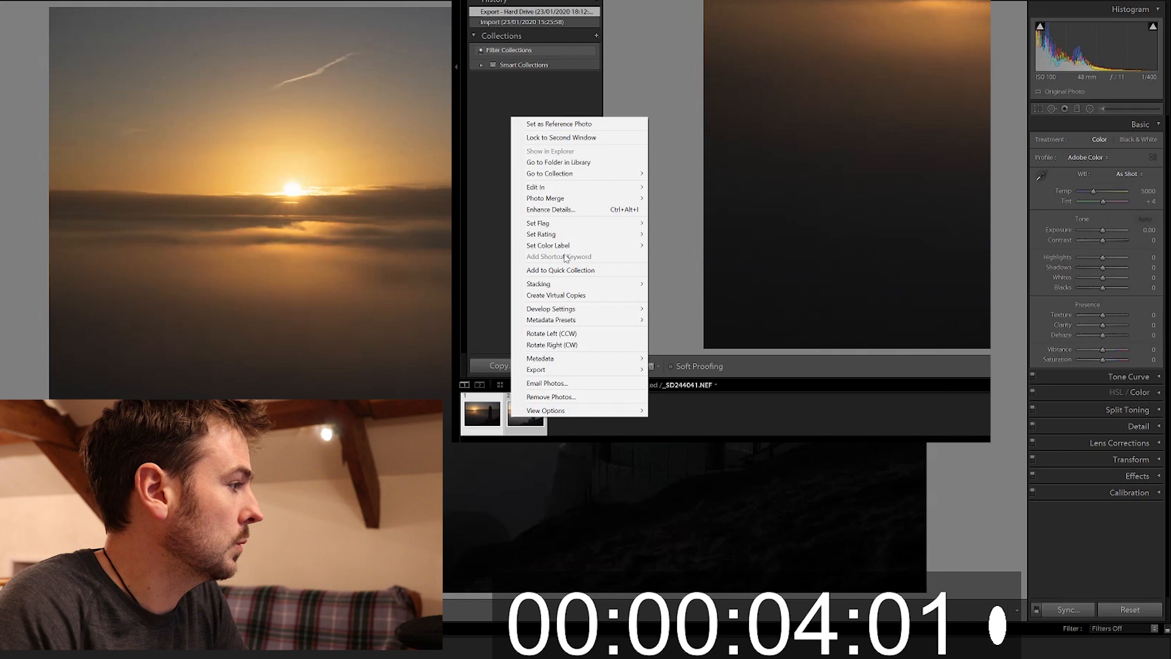
{"action": "left_click", "coordinate": [544, 197]}
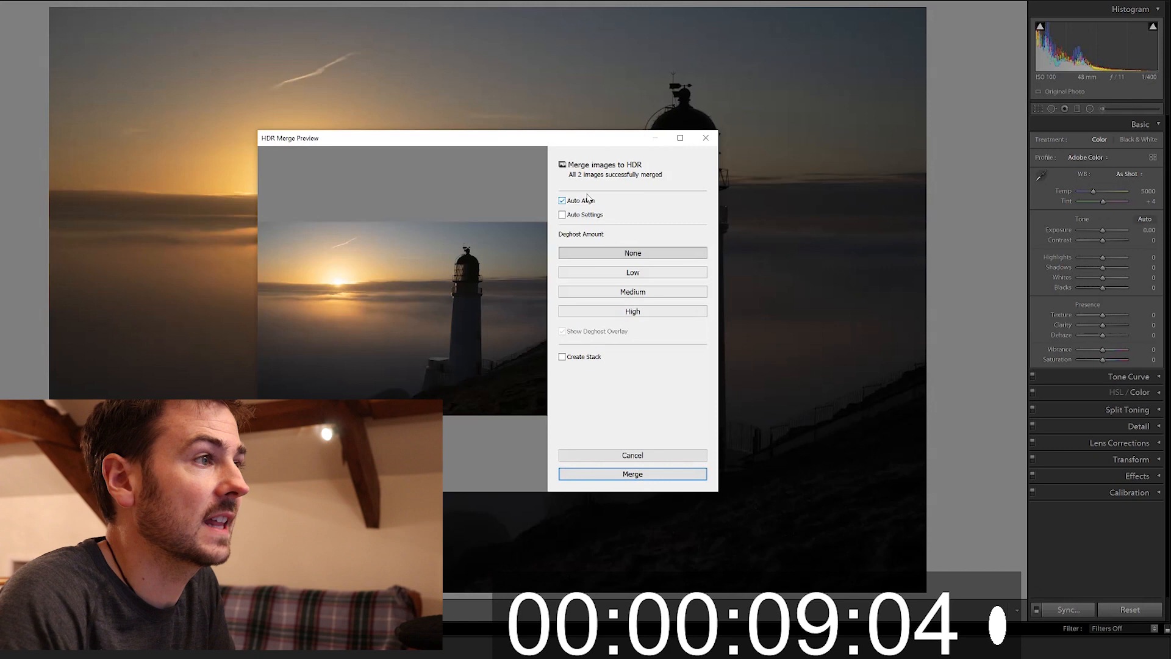
{"action": "left_click", "coordinate": [632, 473]}
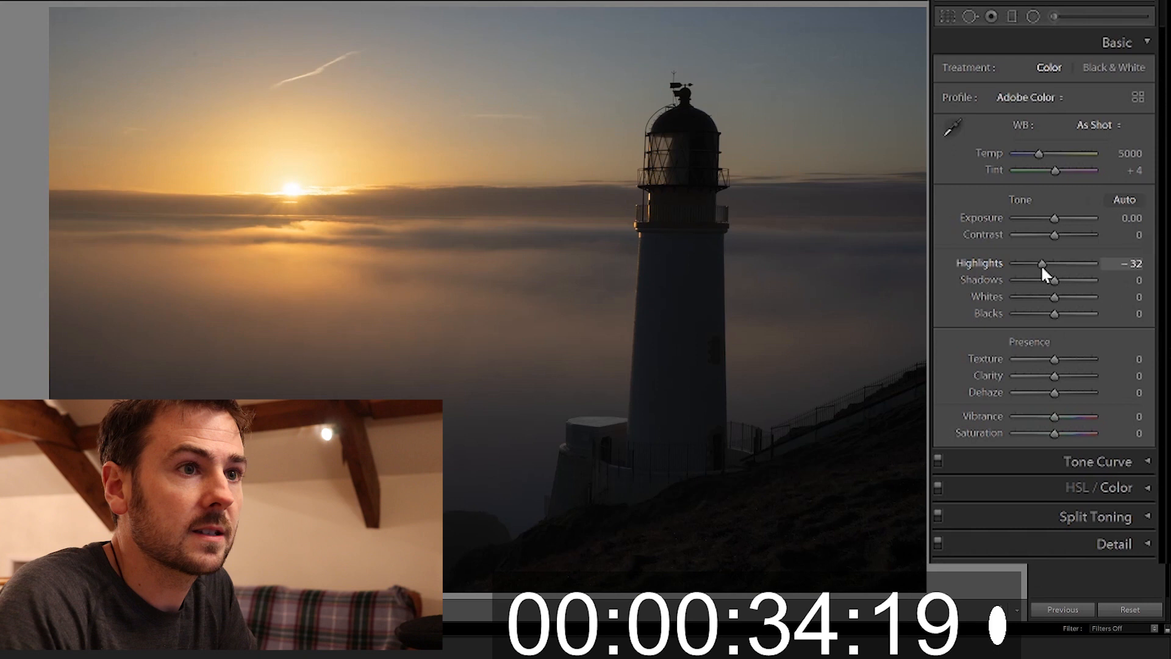
Set Highlights to -30 and Shadows to +67 in the Basic panel.
{"action": "left_click_drag", "start_coordinate": [1056, 279], "coordinate": [1081, 280]}
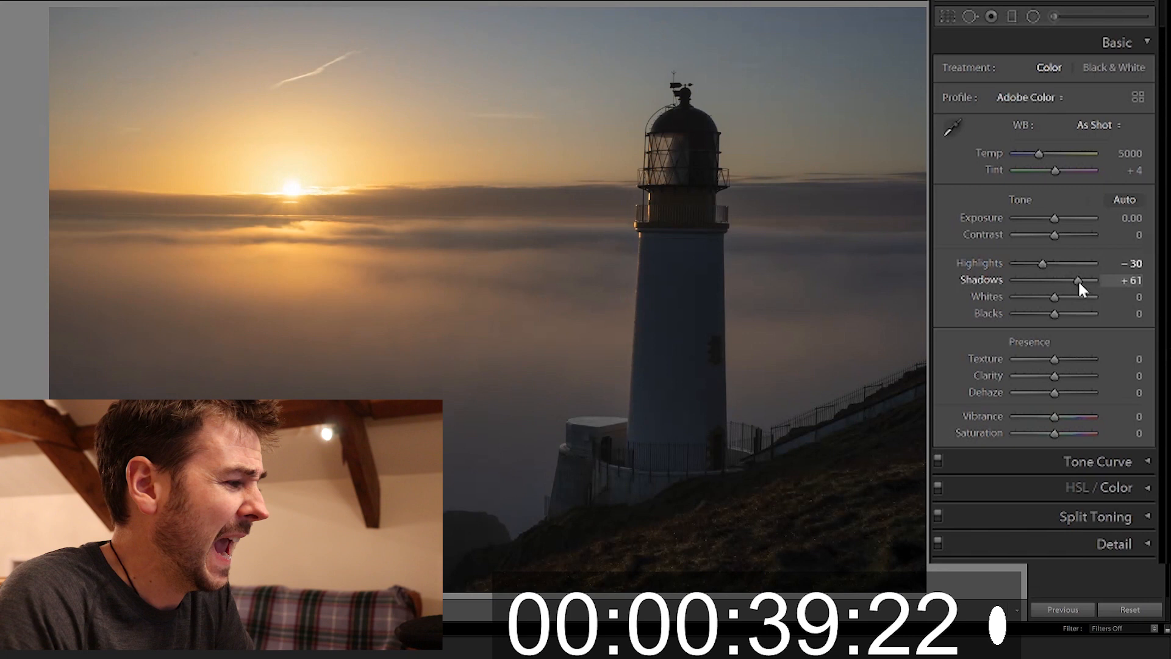
{"action": "left_click_drag", "start_coordinate": [1077, 280], "coordinate": [1082, 279]}
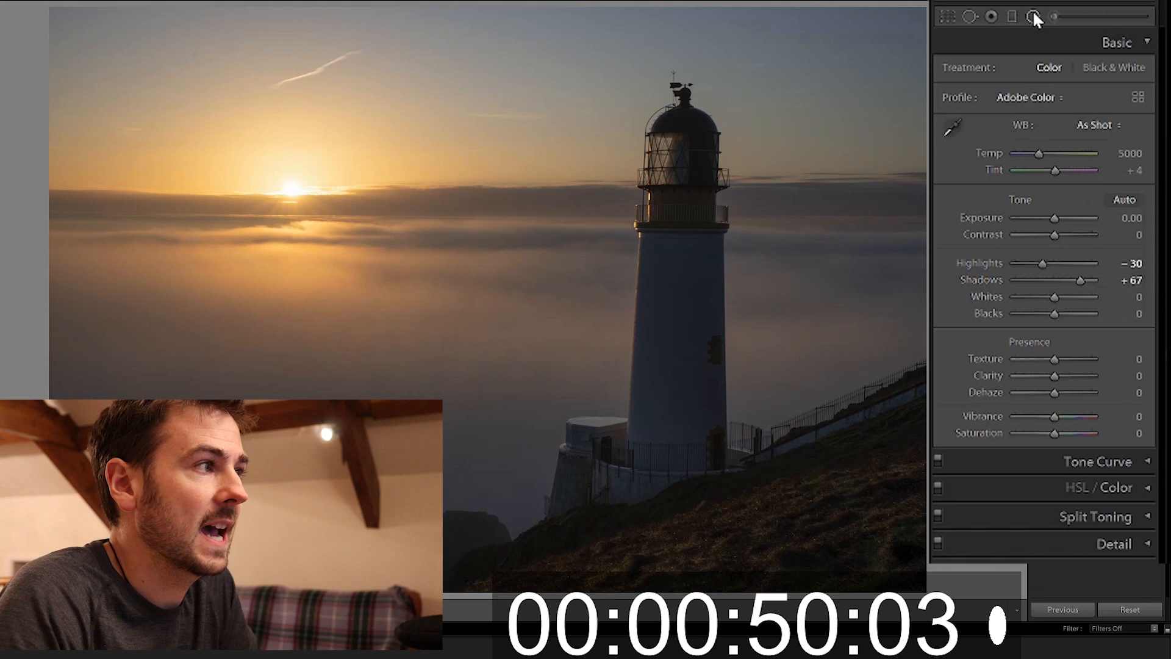
Place a Radial Filter oval adjustment over the sun.
{"action": "left_click", "coordinate": [1030, 16]}
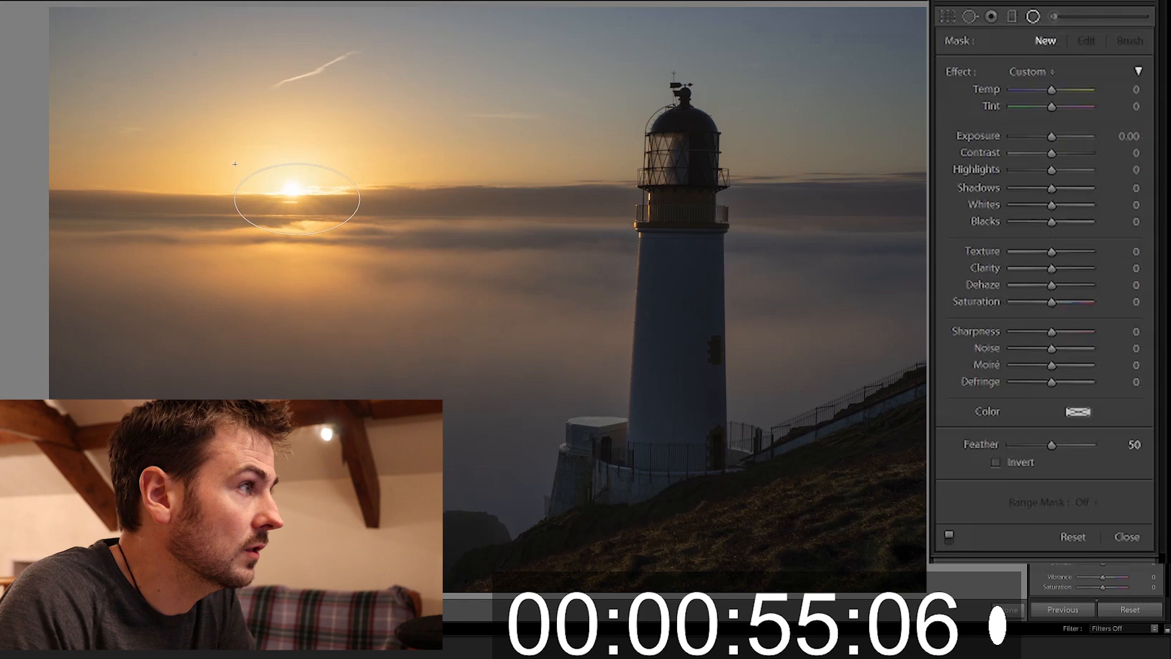
{"action": "left_click_drag", "start_coordinate": [1052, 205], "coordinate": [1066, 205]}
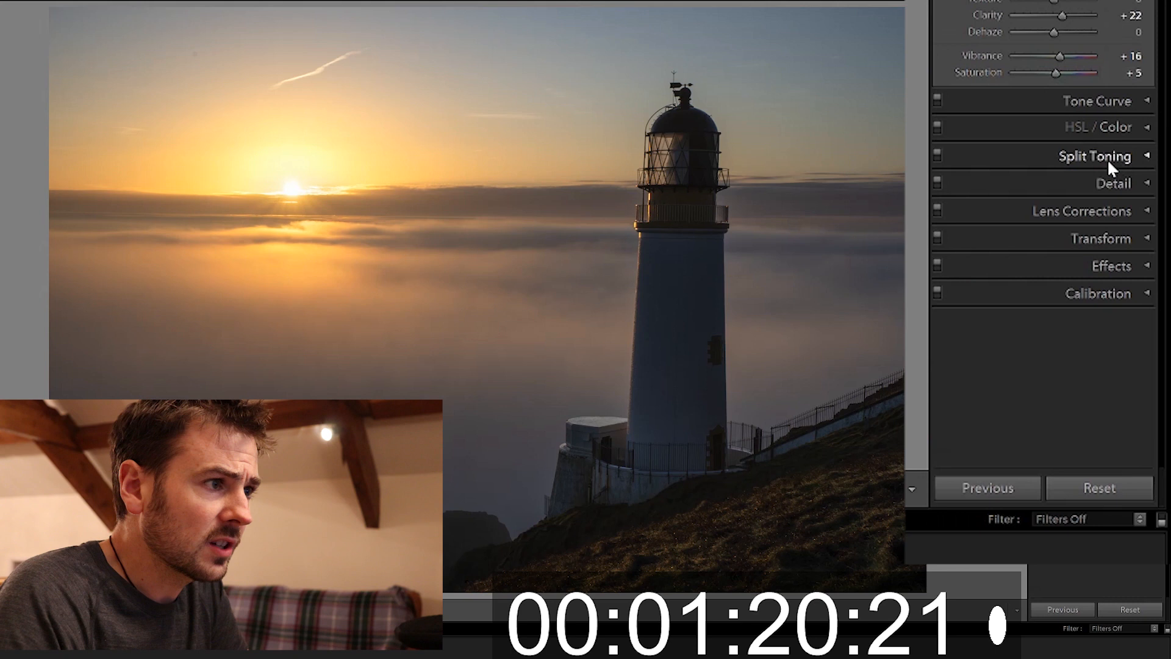
Split-tone the highlights with hue 28 and saturation 10.
{"action": "left_click", "coordinate": [1095, 156]}
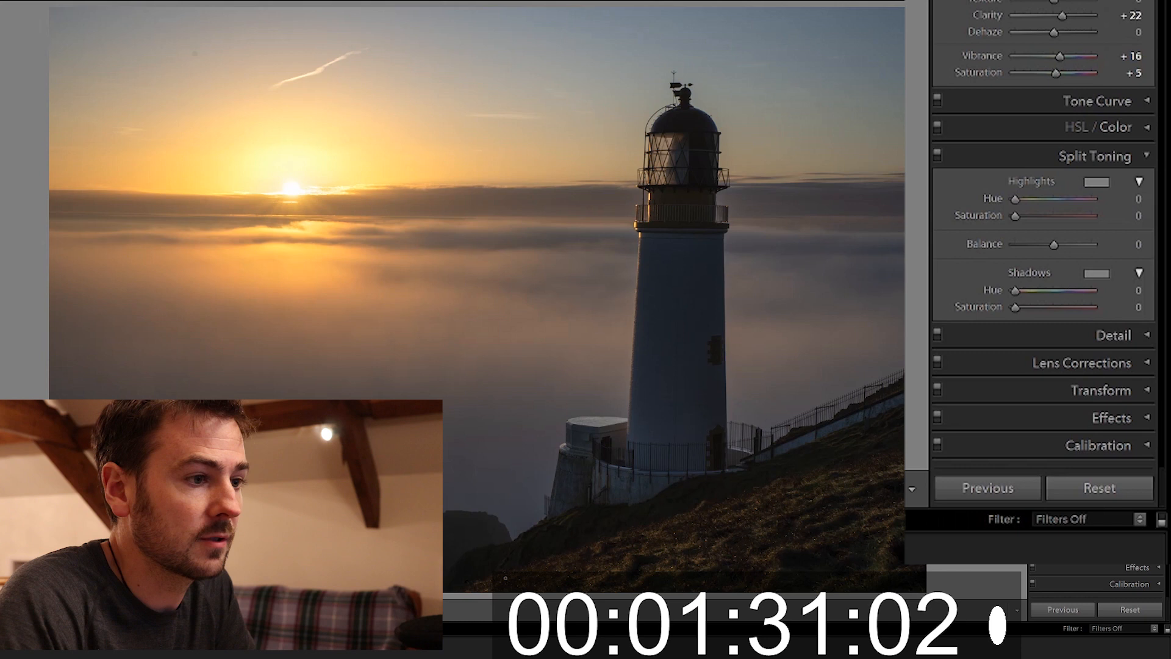
{"action": "left_click_drag", "start_coordinate": [1017, 199], "coordinate": [1022, 199]}
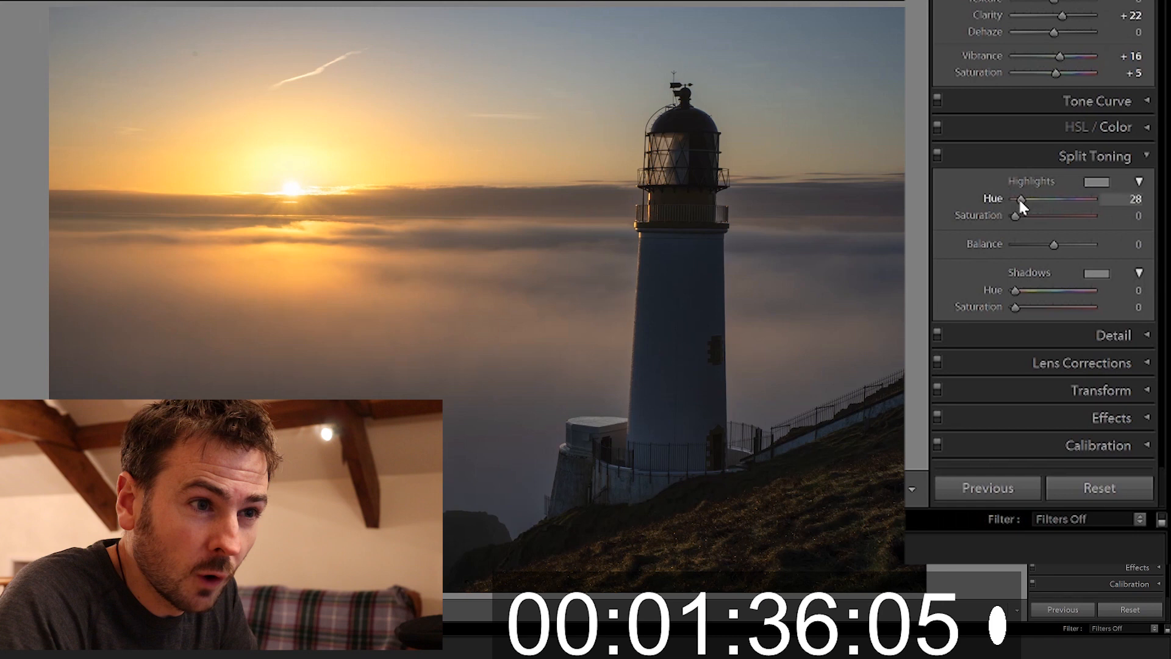
{"action": "left_click_drag", "start_coordinate": [1014, 215], "coordinate": [1045, 214]}
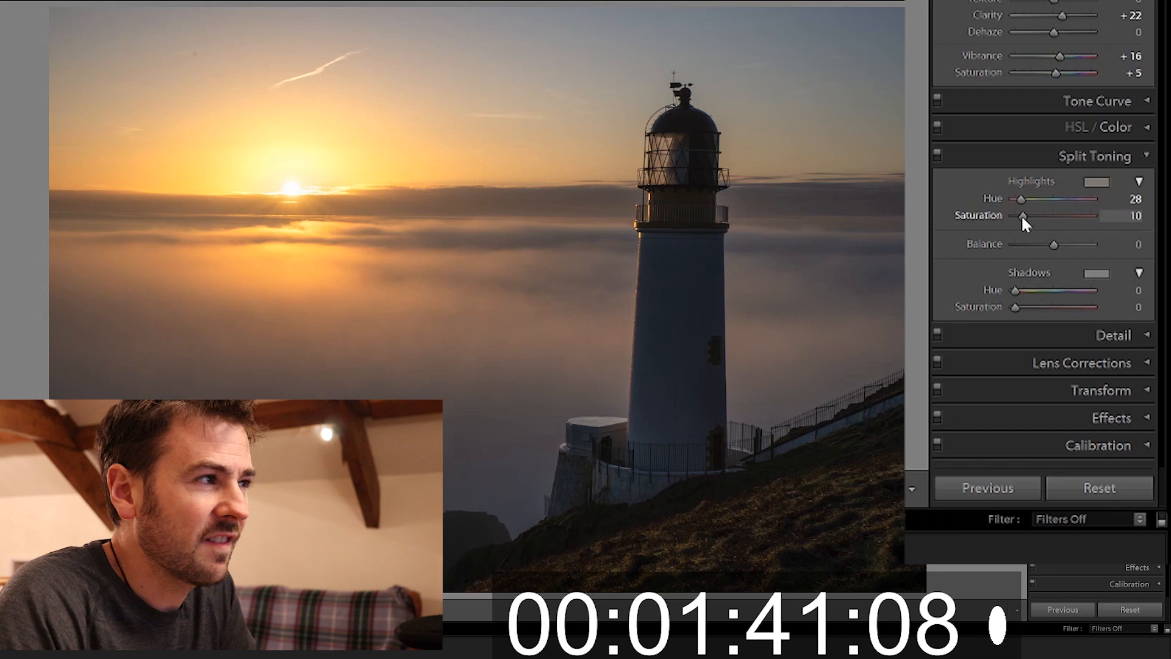
{"action": "left_click", "coordinate": [1095, 157]}
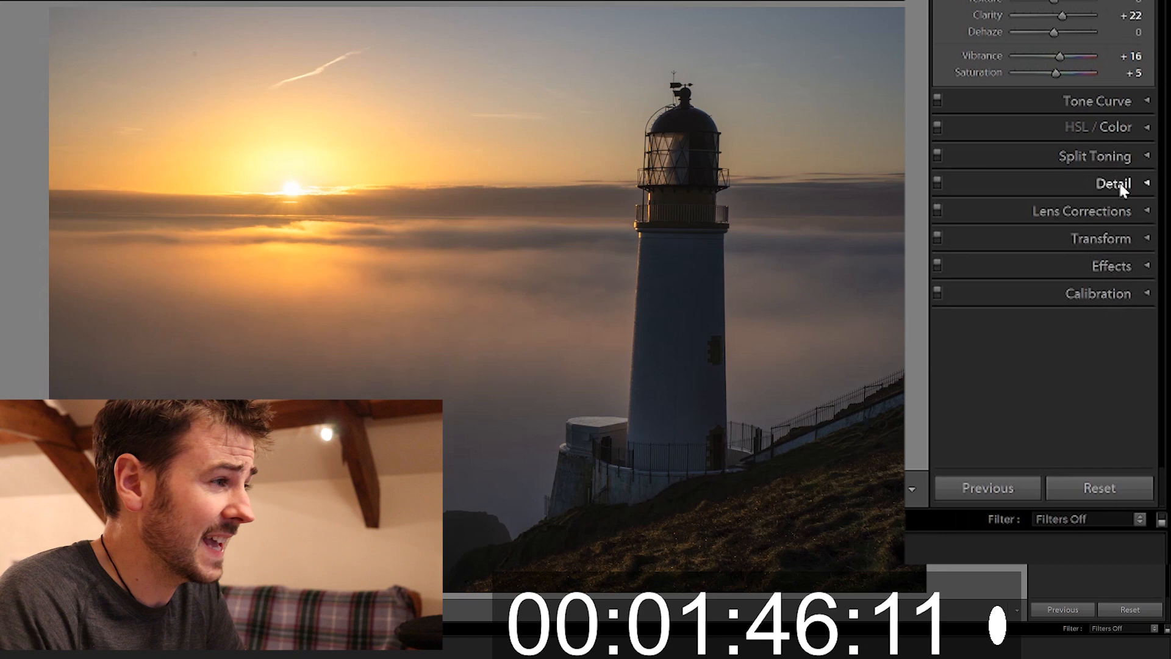
Sharpen with detail 100 and masking around 9 to protect the smooth sky.
{"action": "left_click", "coordinate": [1112, 183]}
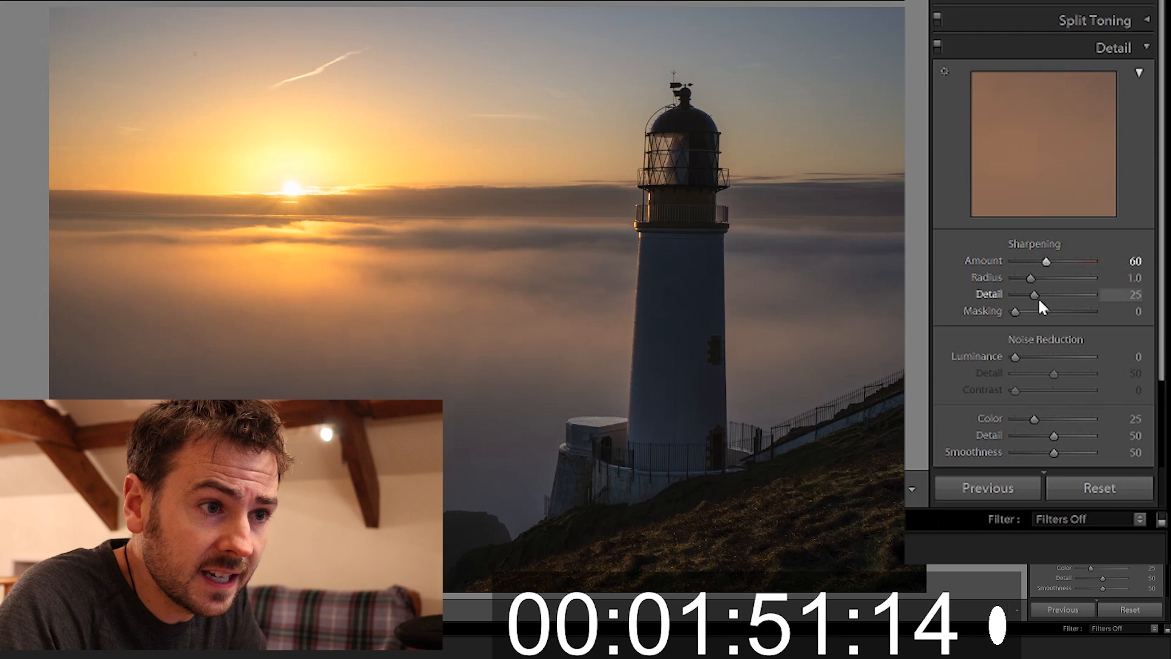
{"action": "left_click_drag", "start_coordinate": [1069, 294], "coordinate": [1100, 294]}
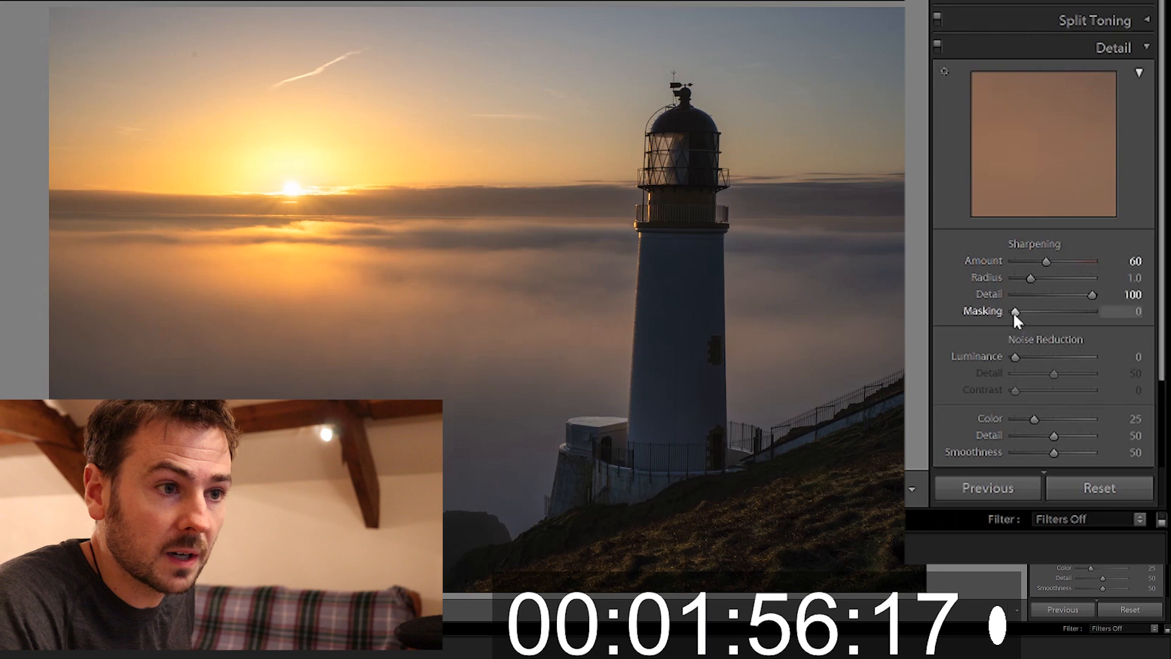
{"action": "left_click_drag", "start_coordinate": [1017, 311], "coordinate": [1024, 311]}
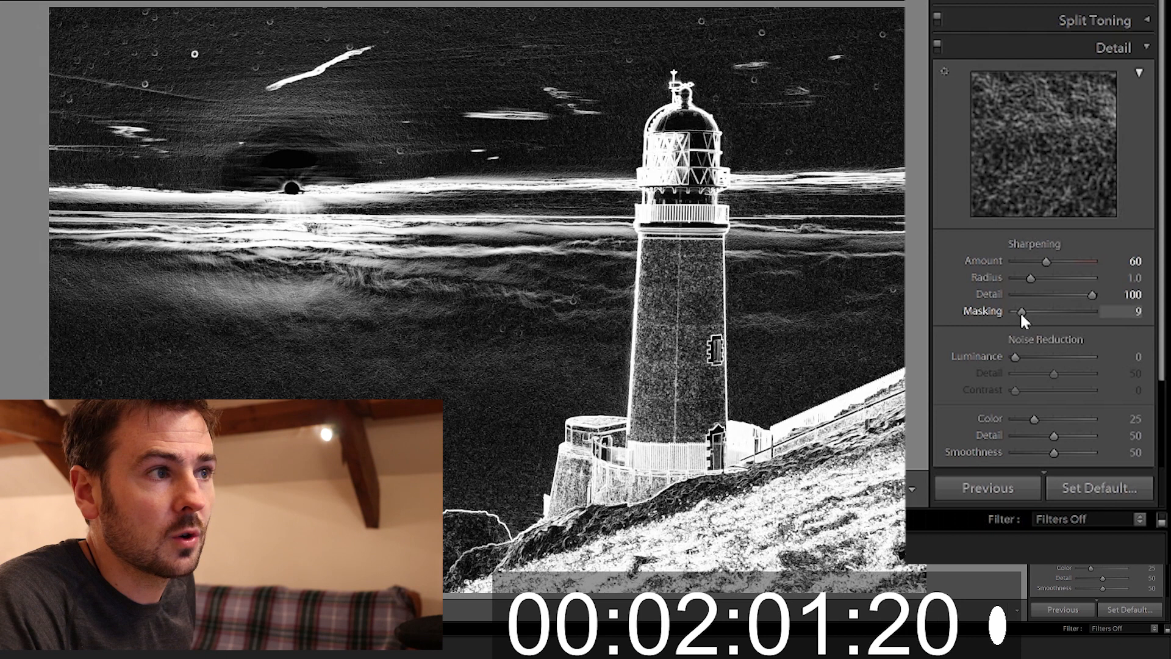
{"action": "left_click_drag", "start_coordinate": [1024, 311], "coordinate": [1026, 311]}
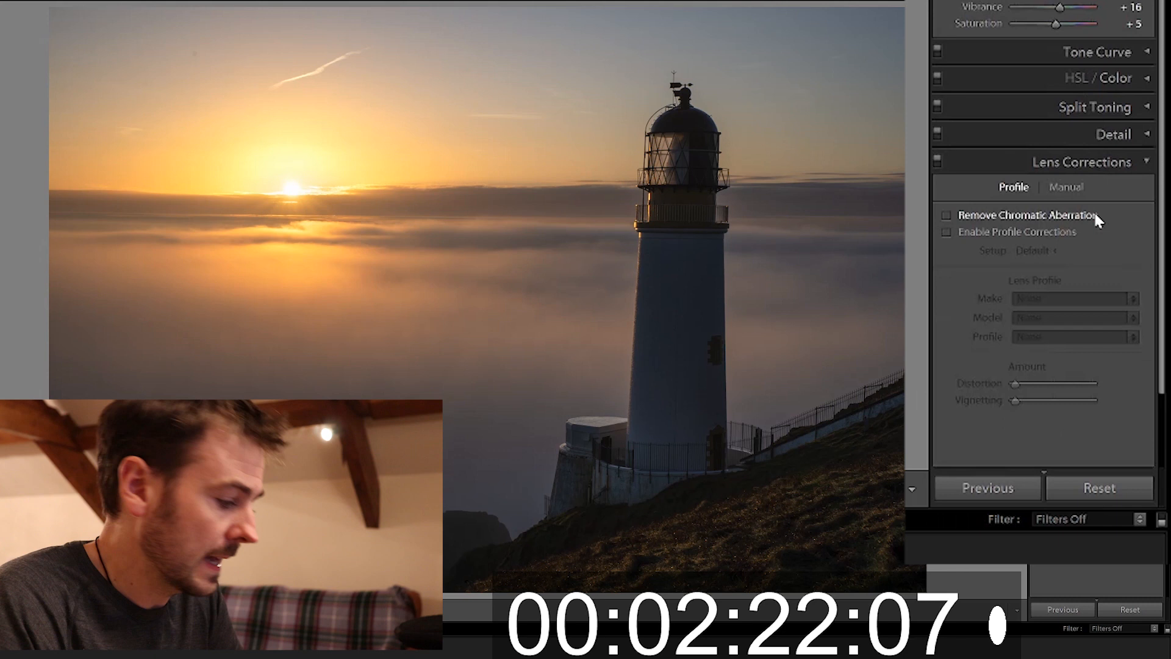
Enable Remove Chromatic Aberration and the Tamron 24-70mm profile corrections.
{"action": "left_click", "coordinate": [946, 214]}
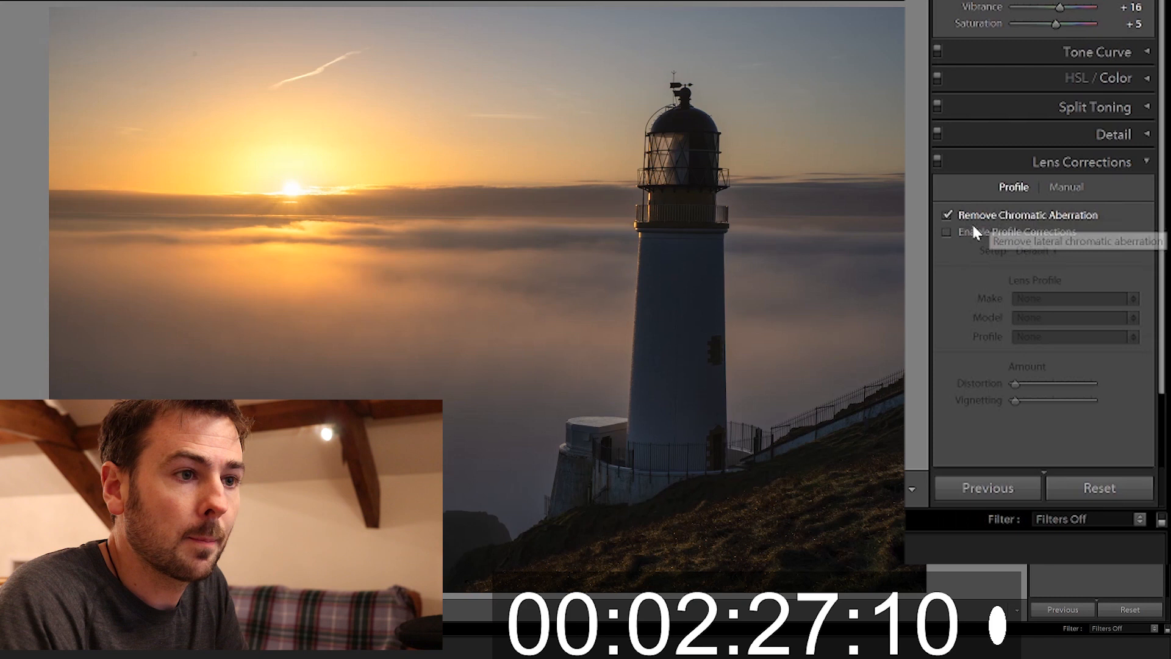
{"action": "left_click", "coordinate": [947, 232]}
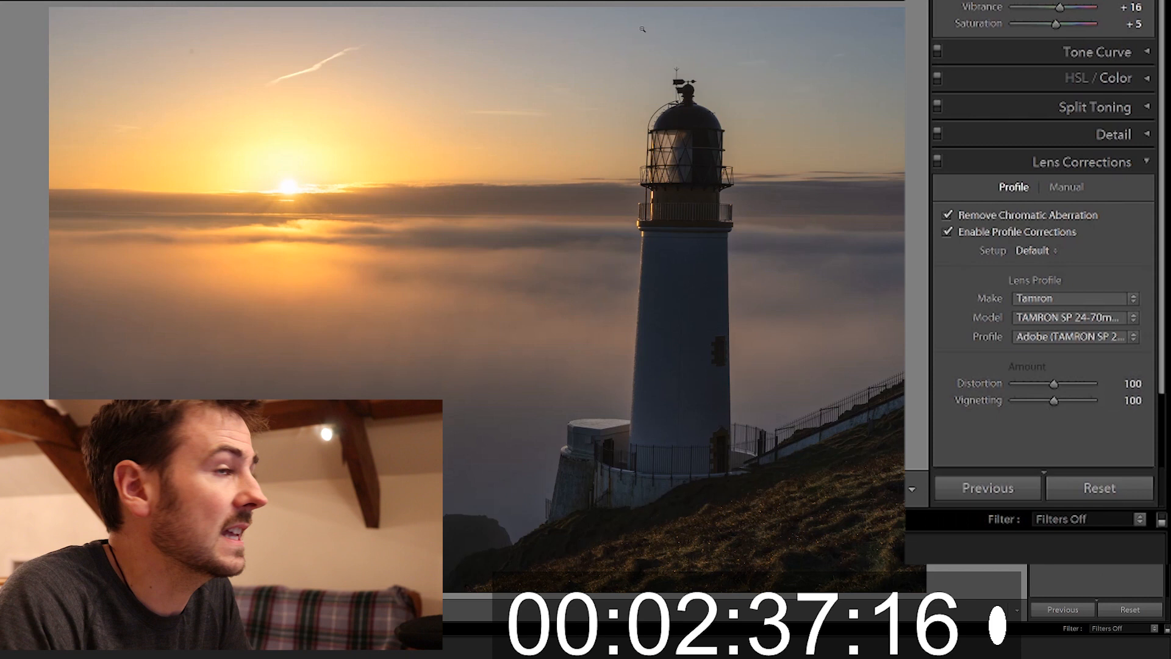
{"action": "left_click_drag", "start_coordinate": [1053, 400], "coordinate": [1058, 401]}
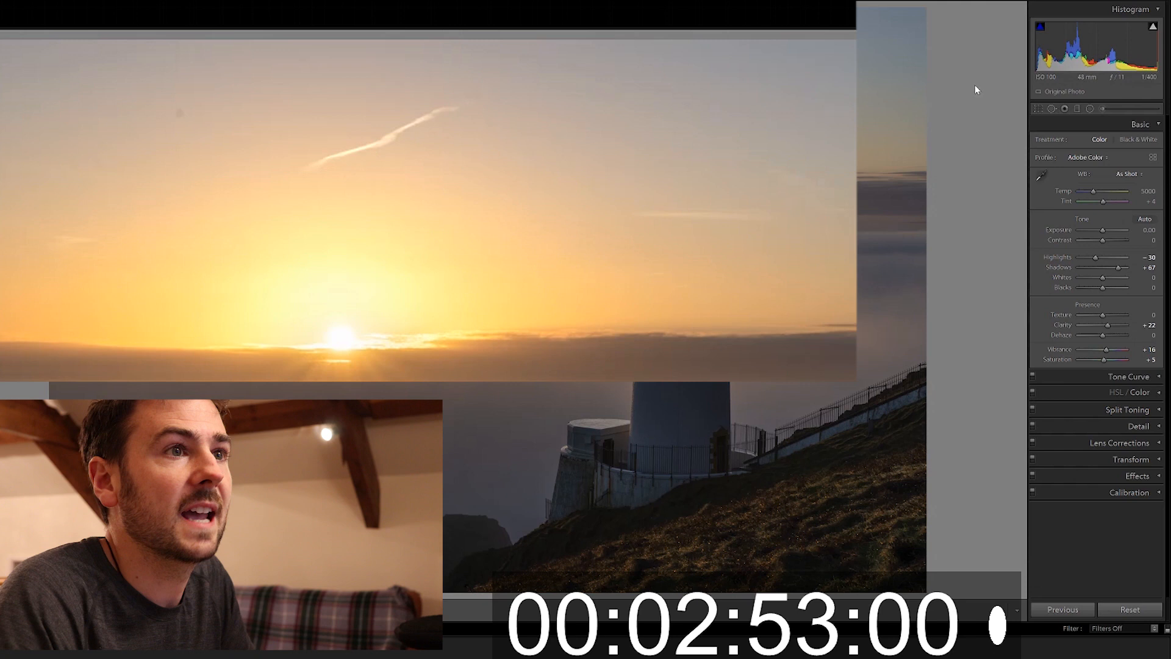
{"action": "left_click_drag", "start_coordinate": [307, 172], "coordinate": [475, 102]}
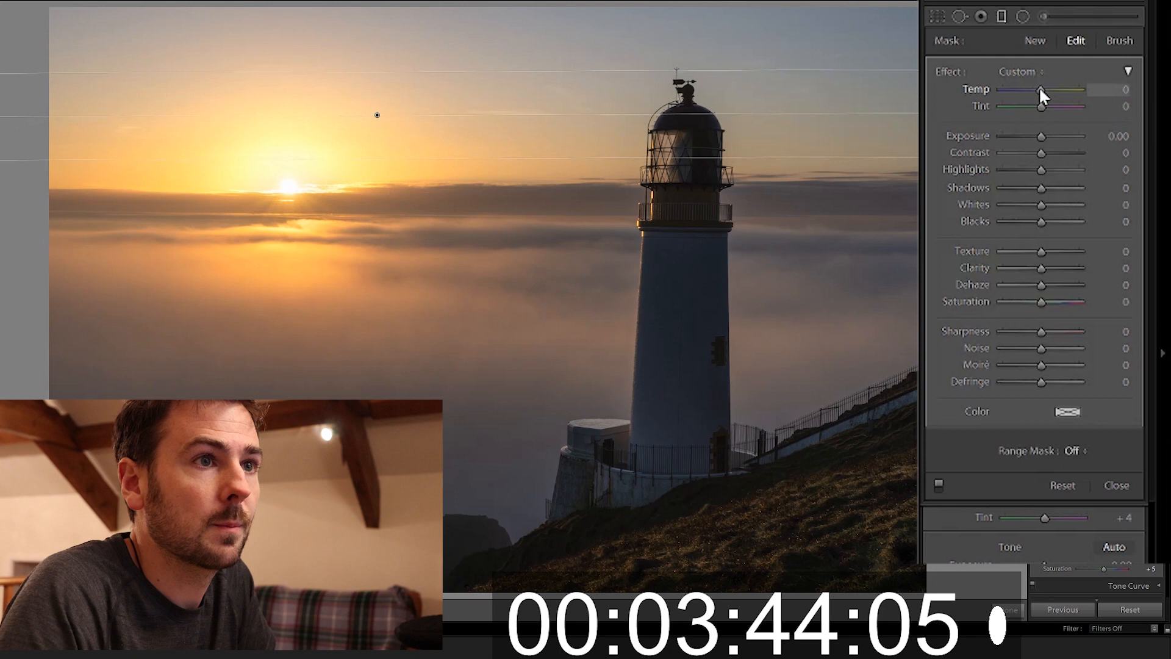
Cool the graduated sky adjustment to a temperature of -16.
{"action": "left_click_drag", "start_coordinate": [1041, 89], "coordinate": [1033, 89]}
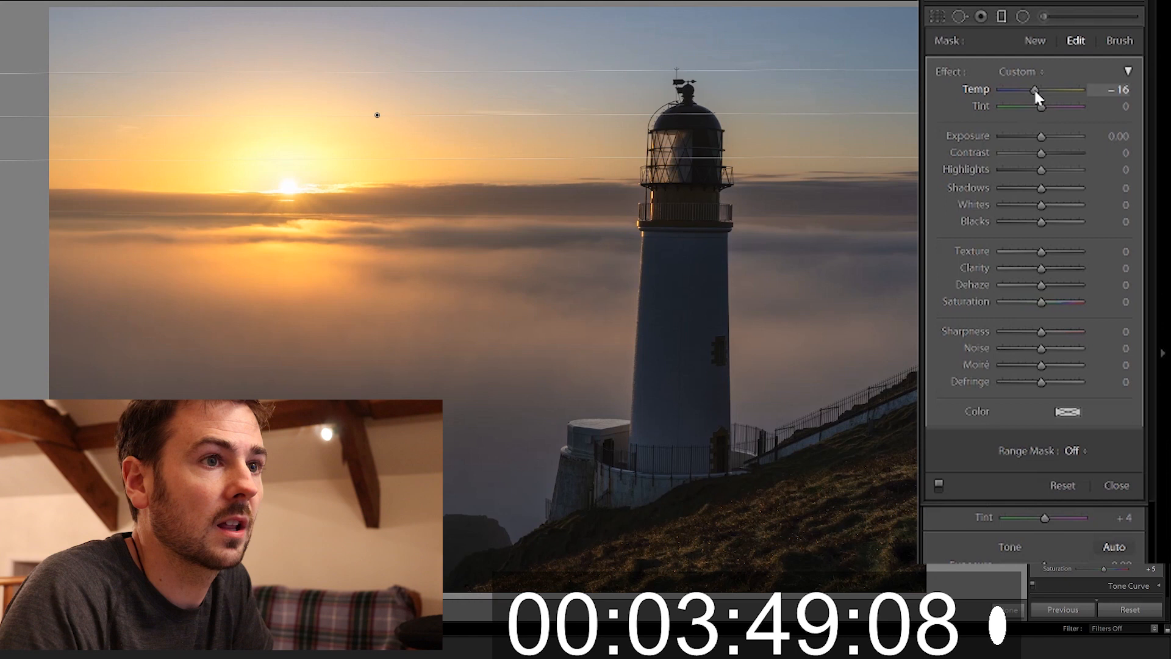
{"action": "left_click_drag", "start_coordinate": [1041, 169], "coordinate": [1034, 168]}
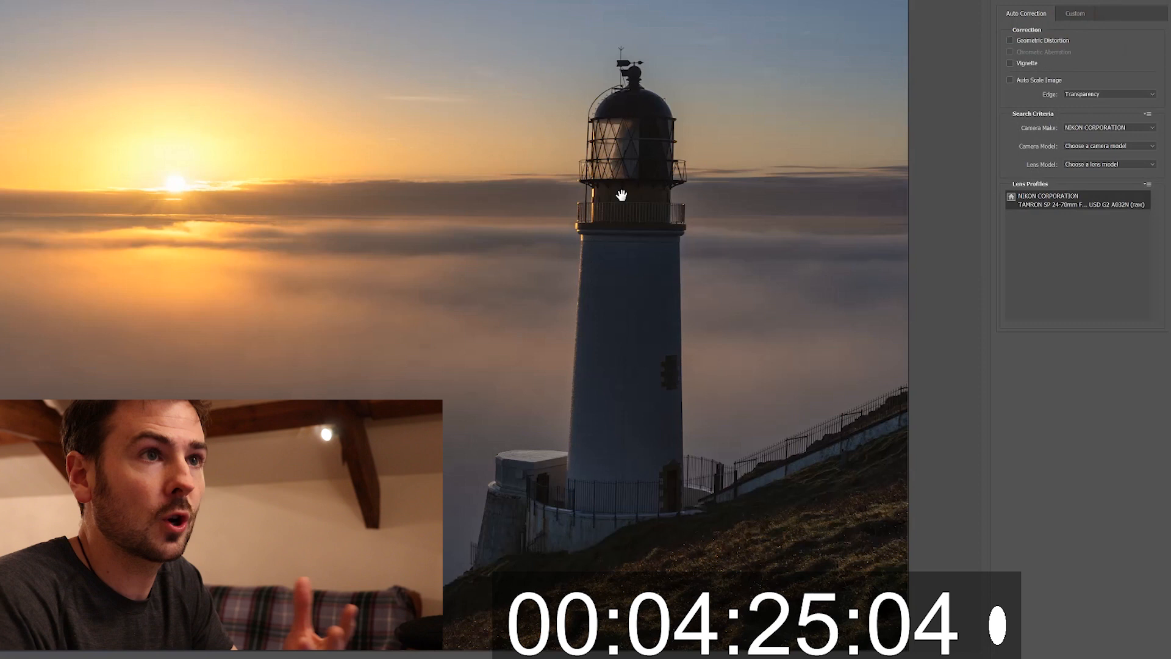
In Lens Correction's Custom tab, raise Vertical Perspective to about +10 so the lighthouse stands upright.
{"action": "left_click", "coordinate": [1079, 13]}
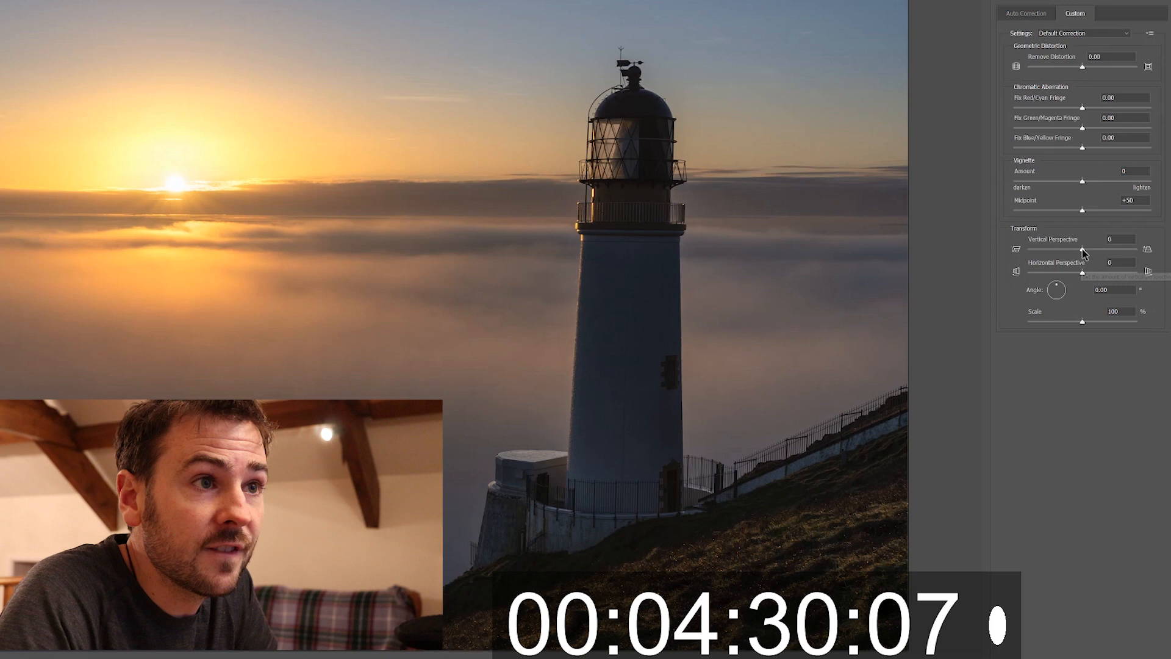
{"action": "left_click_drag", "start_coordinate": [1082, 249], "coordinate": [1088, 249]}
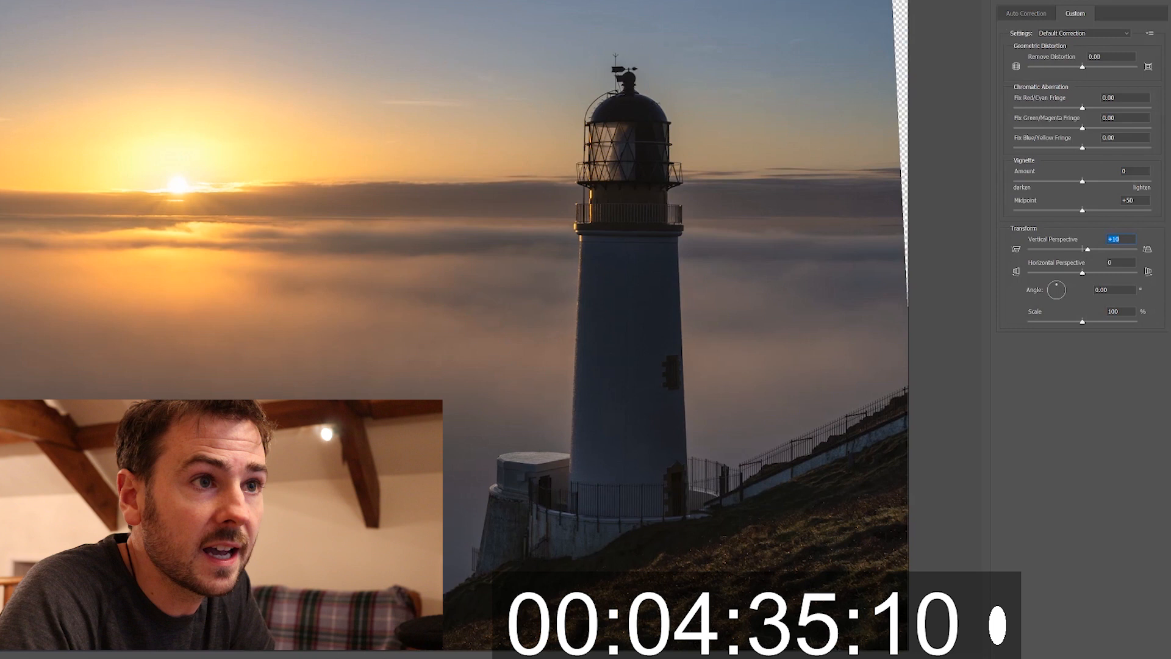